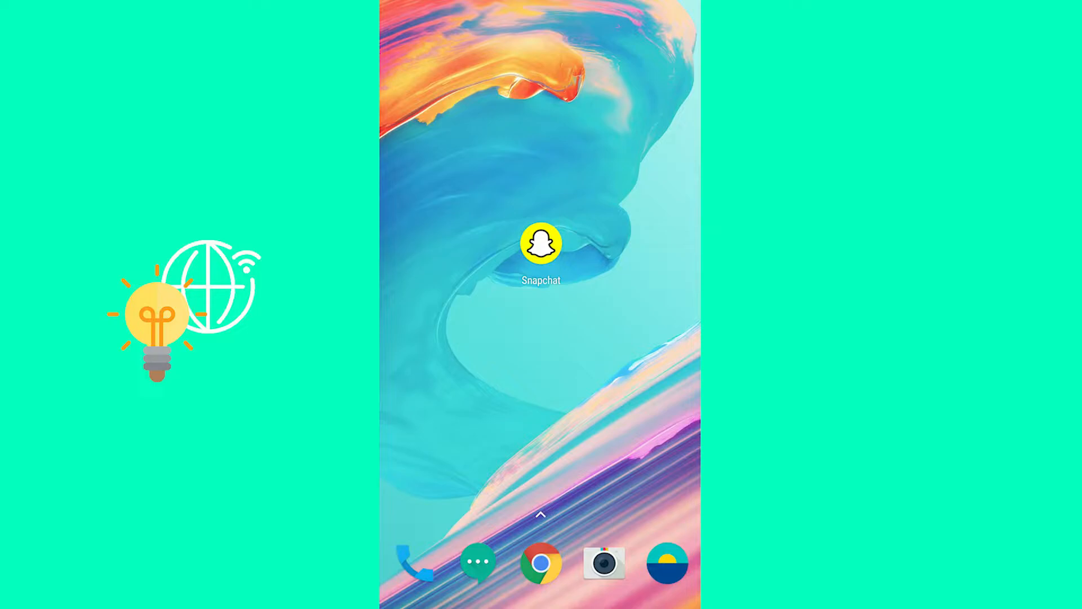
- Launch Snapchat from the Android home screen to reach its camera view
left_click(541, 242)
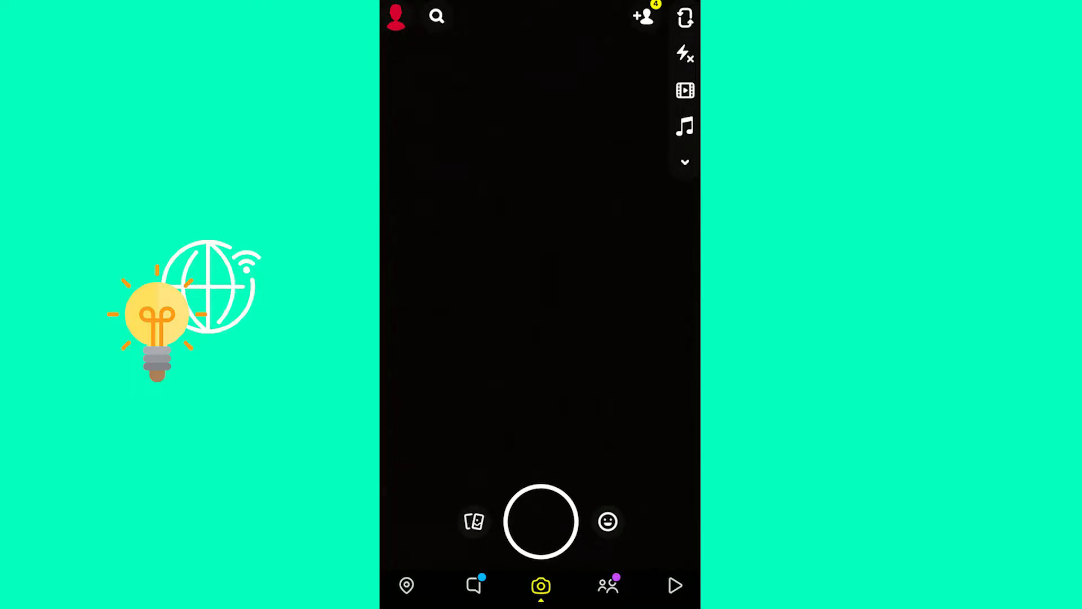
- Open your profile and scroll through the Added Me and Quick Add friend lists
left_click(394, 16)
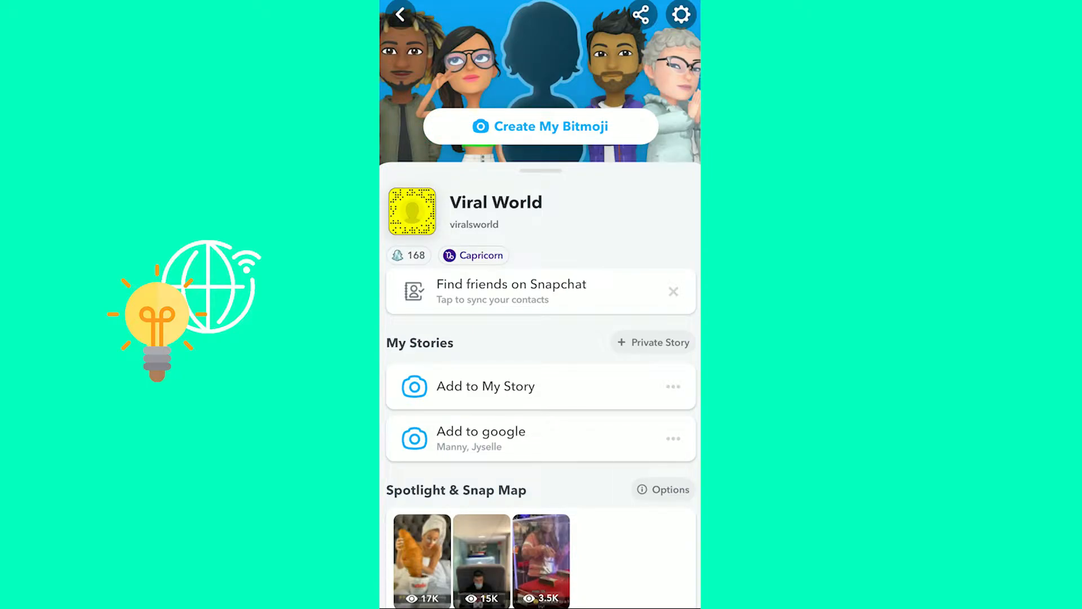
scroll("down", 3)
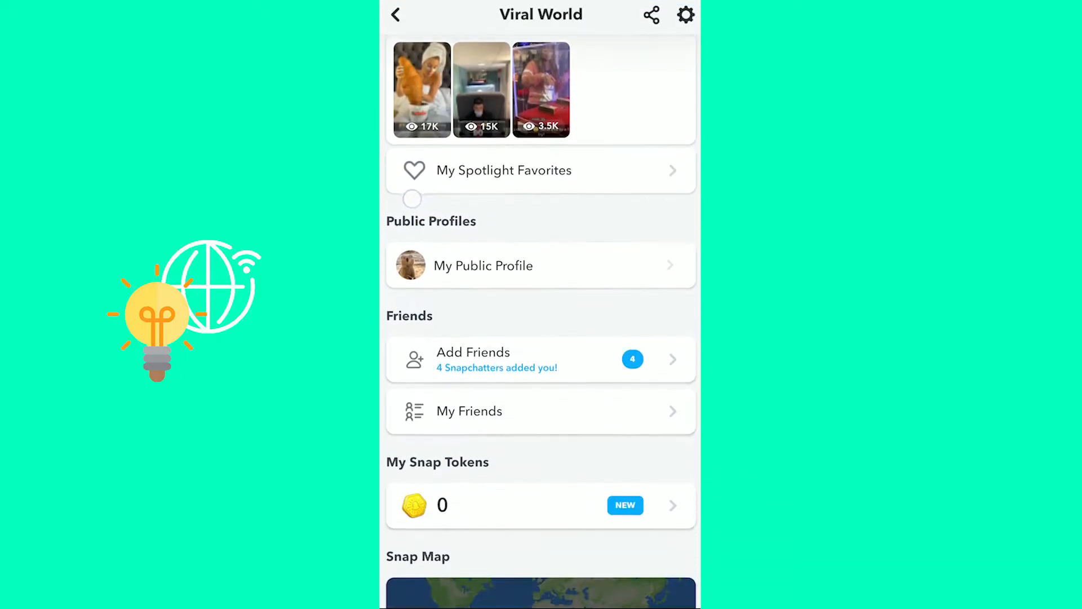
scroll("up", 3)
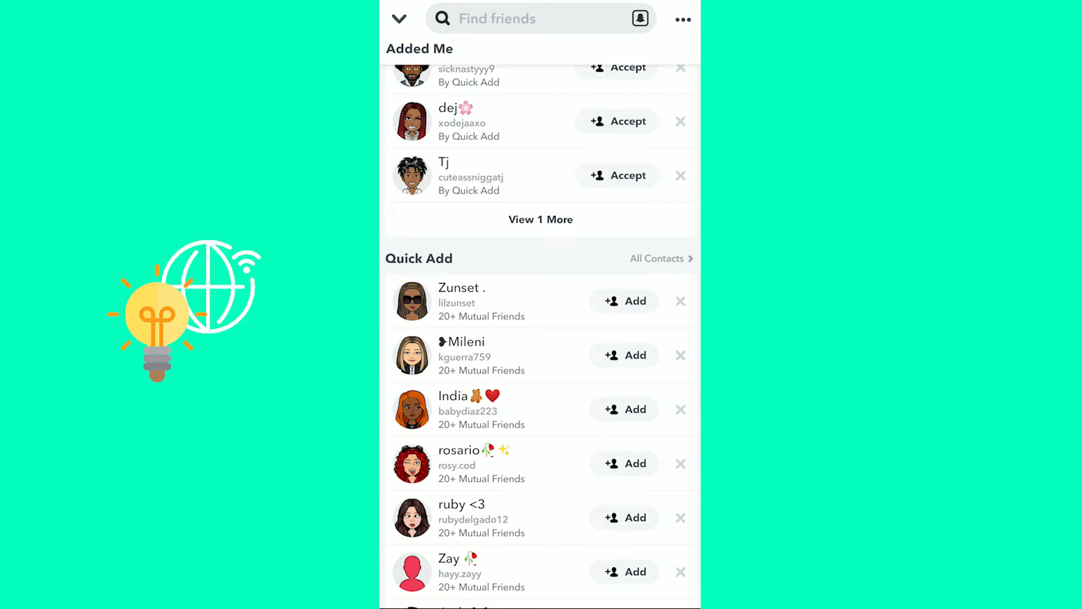
left_click(538, 18)
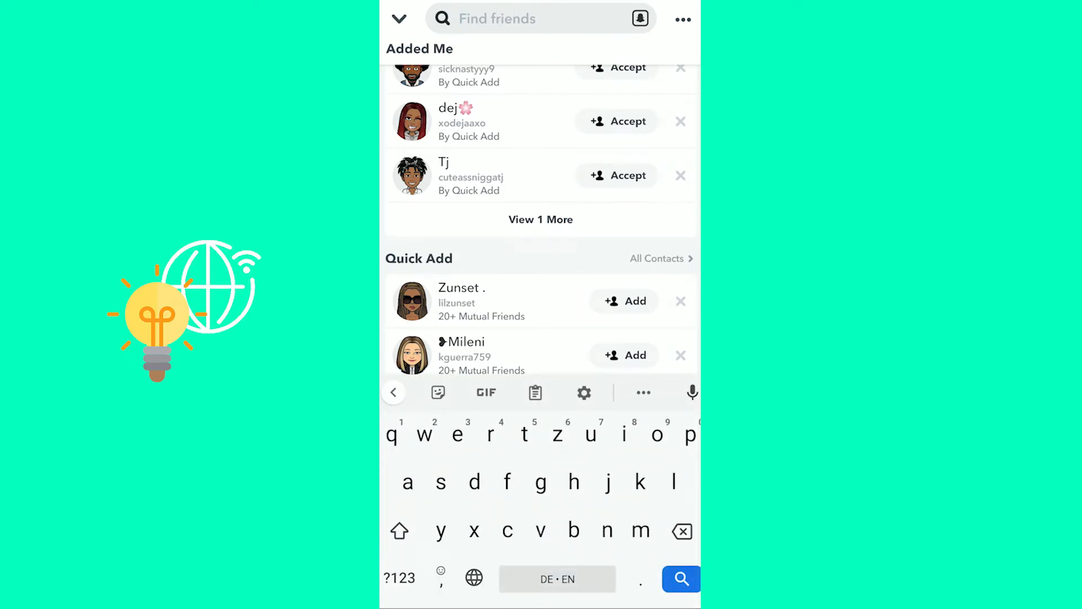
type("kat")
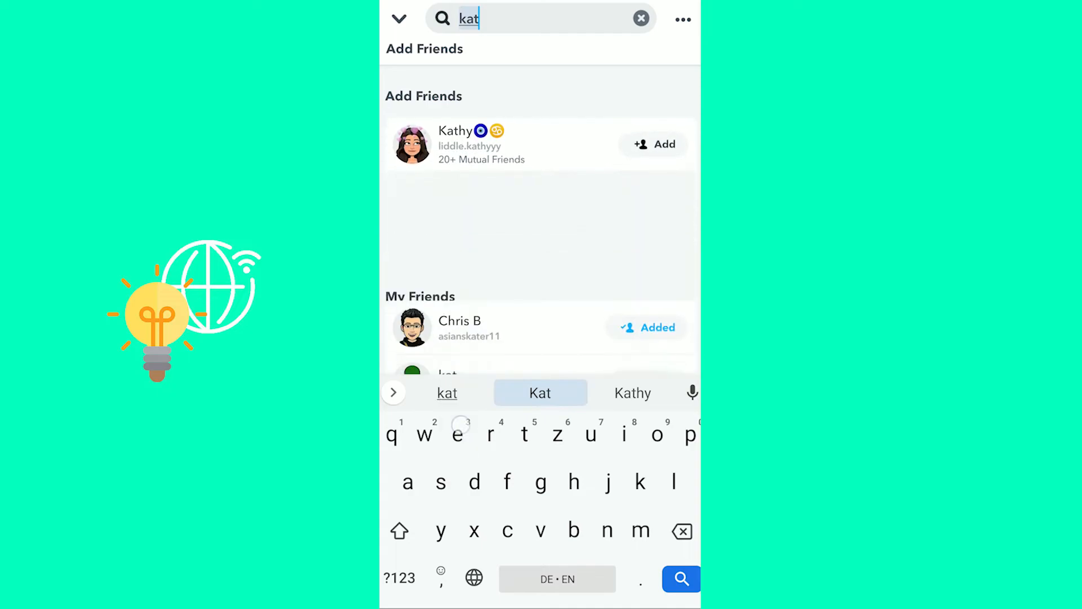
type("e")
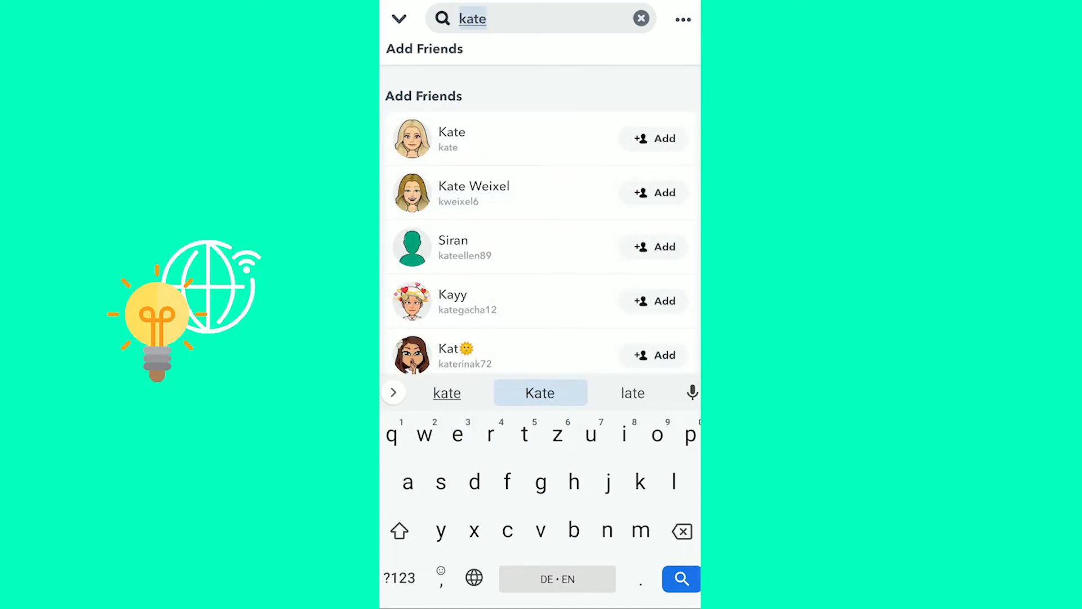